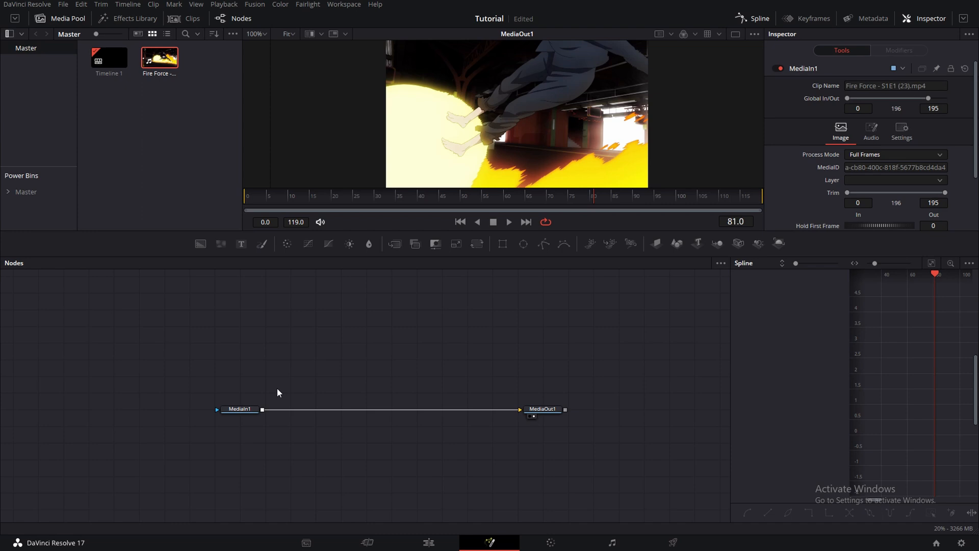
Add a SelectiveCC node from the 'selec' search and drop it onto the MediaIn1–MediaOut1 link
{"action": "type", "text": "selec"}
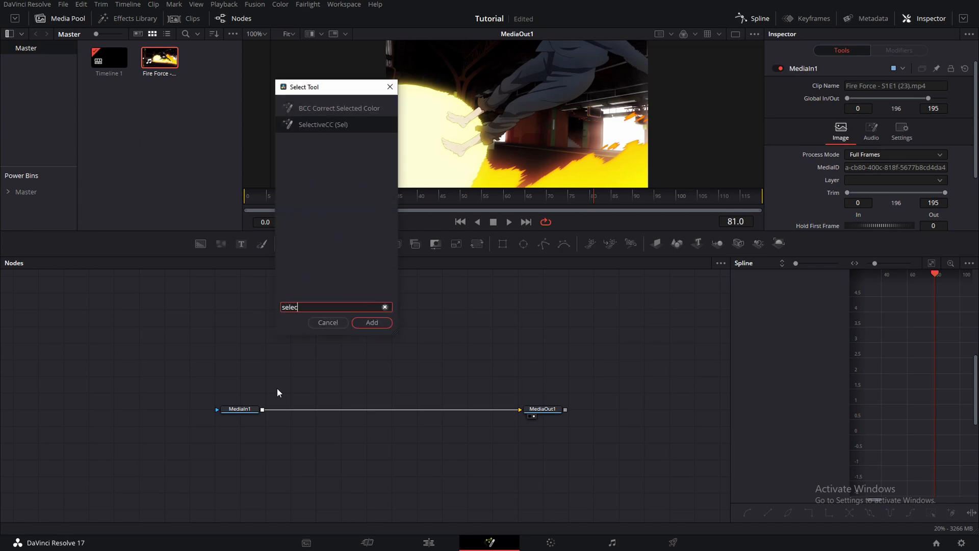
{"action": "left_click", "coordinate": [372, 323]}
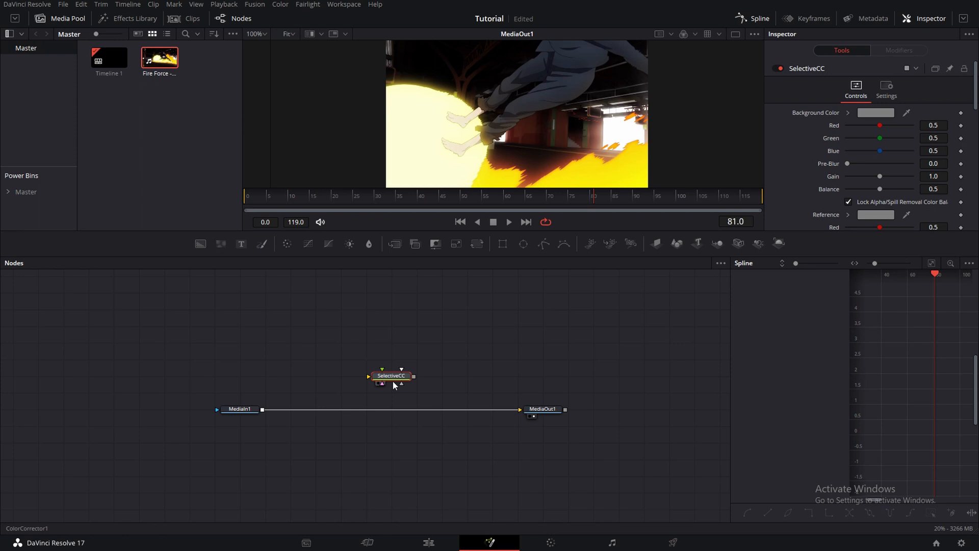
{"action": "left_click_drag", "start_coordinate": [390, 376], "coordinate": [416, 391]}
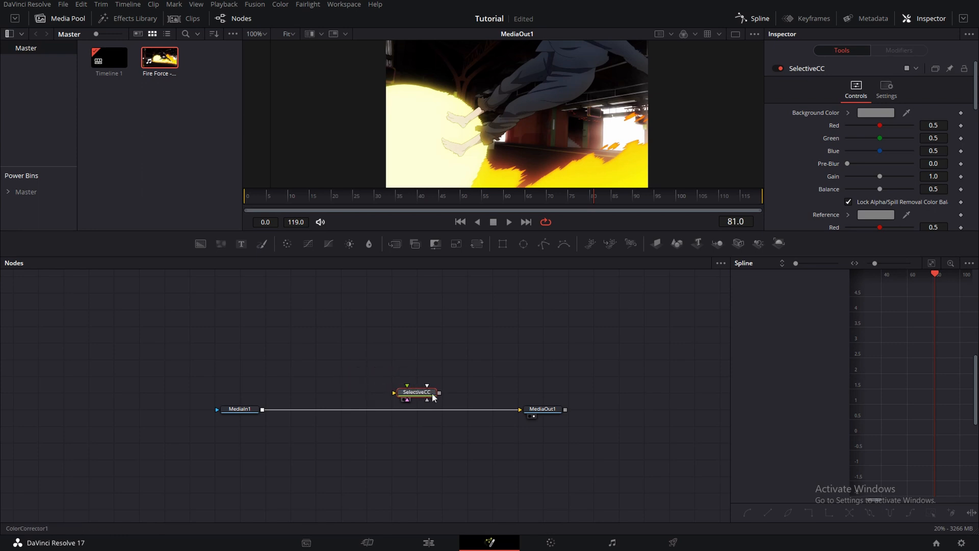
{"action": "left_click_drag", "start_coordinate": [415, 392], "coordinate": [390, 409]}
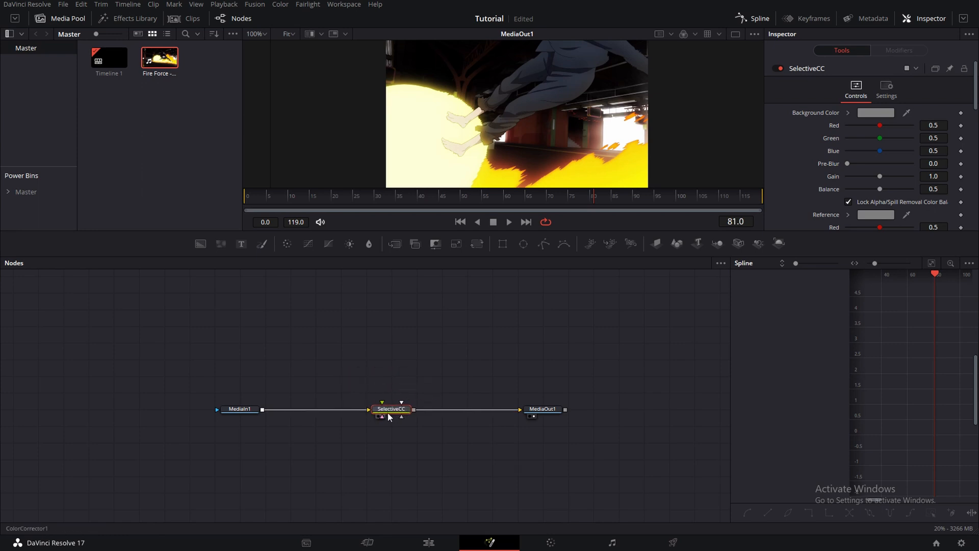
{"action": "left_click_drag", "start_coordinate": [390, 409], "coordinate": [393, 392]}
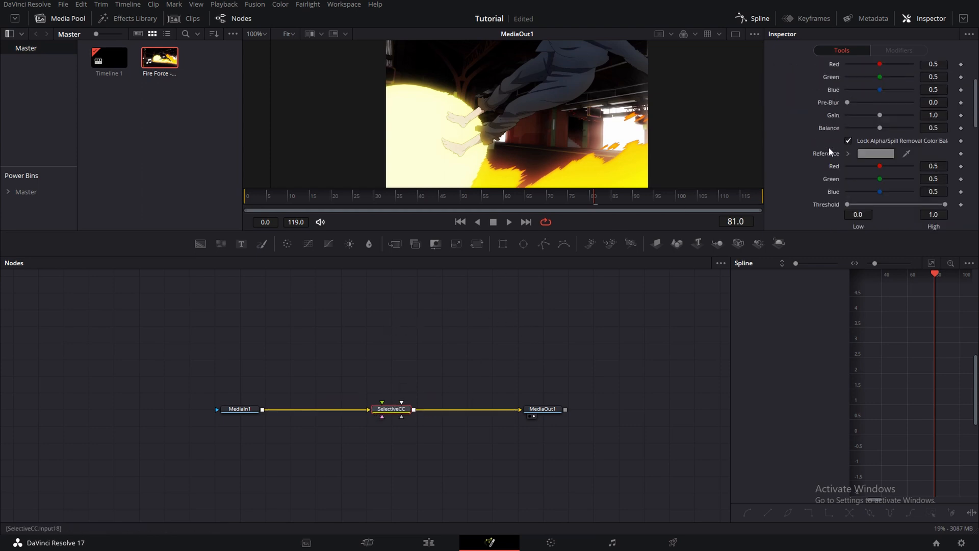
Shift the fire's hue toward magenta with SelectiveCC and rebalance its saturation
{"action": "left_click", "coordinate": [390, 409]}
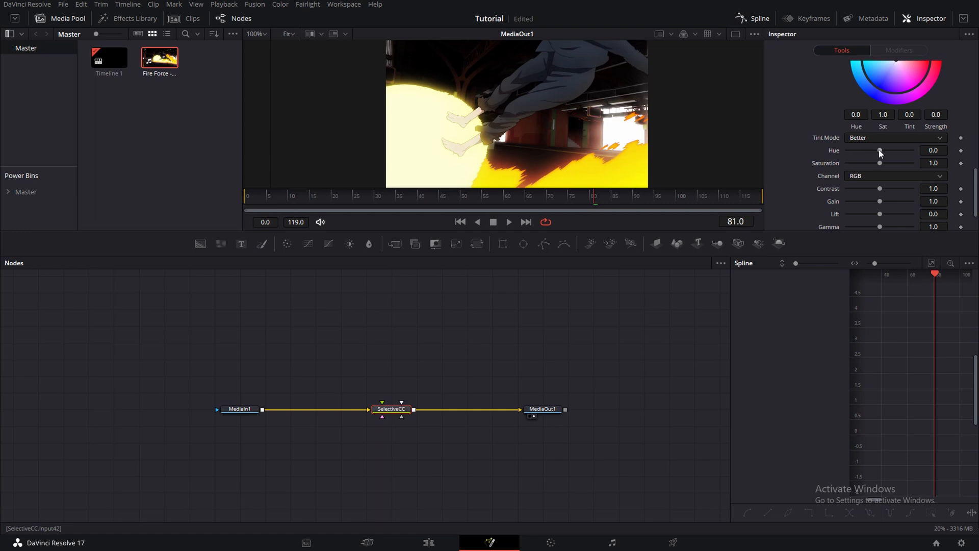
{"action": "left_click_drag", "start_coordinate": [879, 154], "coordinate": [888, 154]}
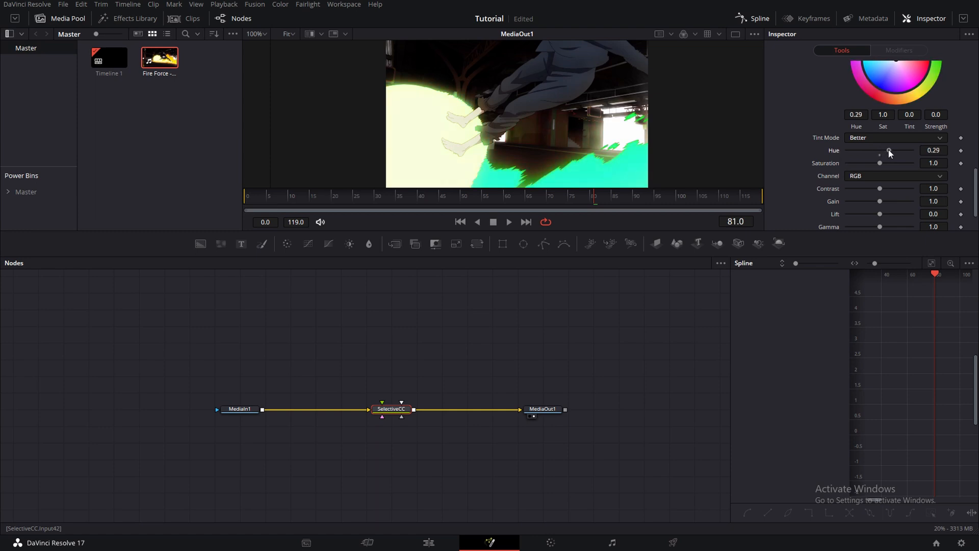
{"action": "left_click_drag", "start_coordinate": [888, 150], "coordinate": [910, 151]}
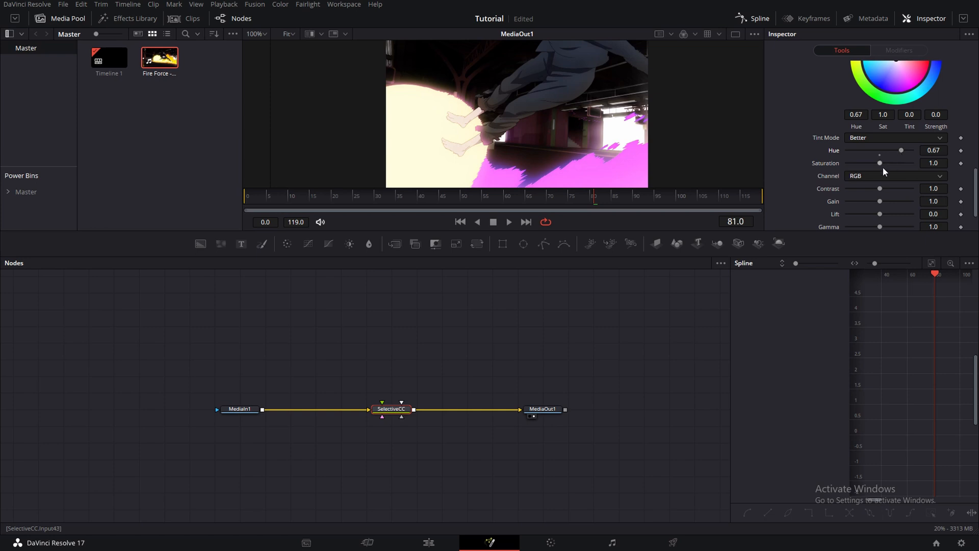
{"action": "left_click_drag", "start_coordinate": [881, 163], "coordinate": [849, 163]}
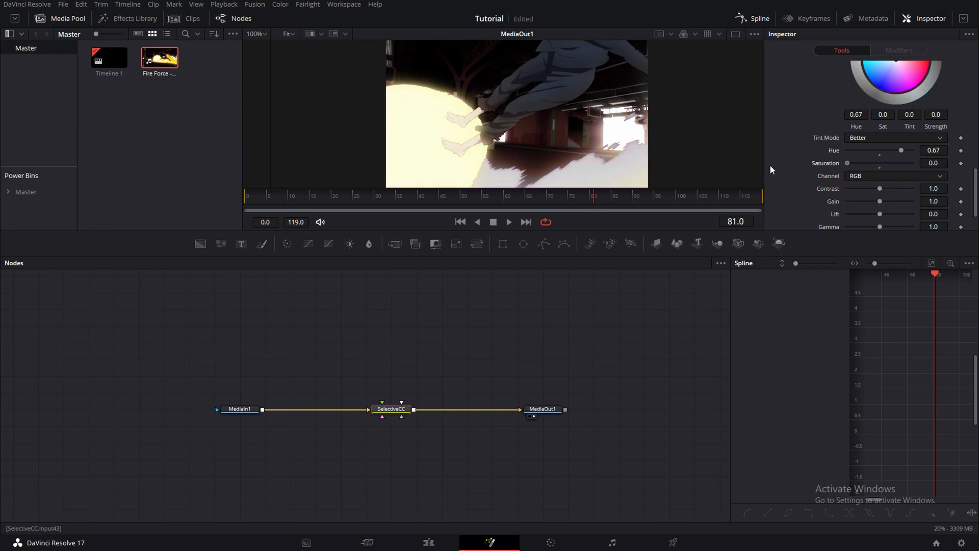
{"action": "left_click_drag", "start_coordinate": [902, 150], "coordinate": [879, 150]}
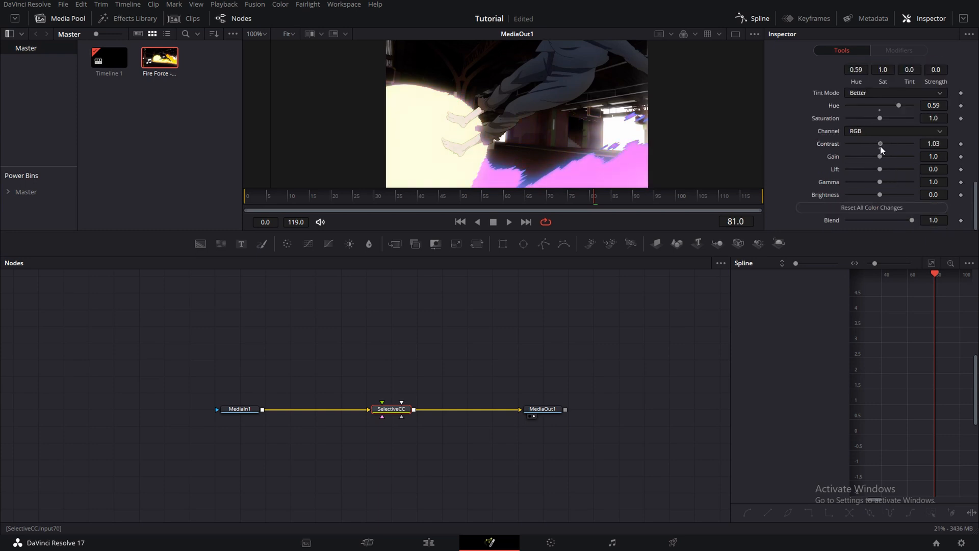
{"action": "left_click_drag", "start_coordinate": [881, 144], "coordinate": [876, 144]}
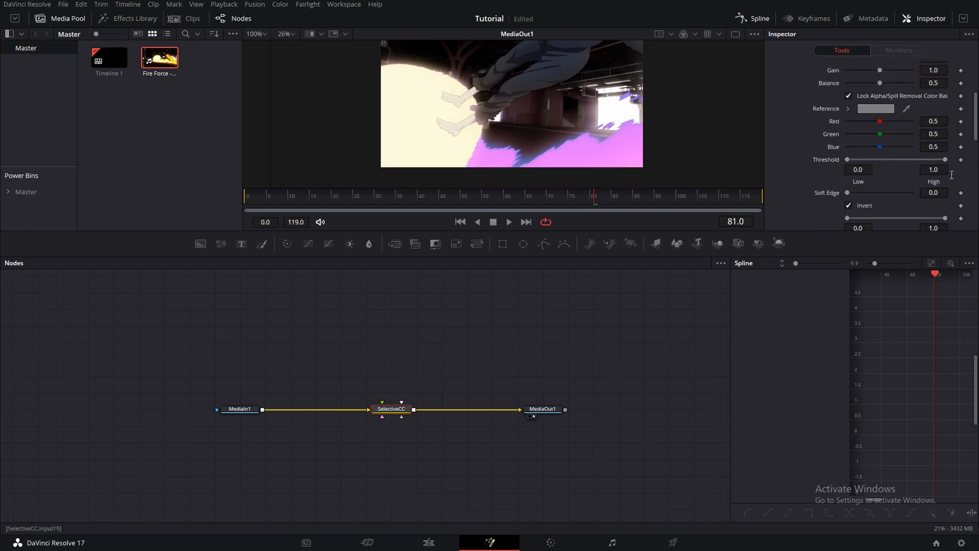
Narrow the SelectiveCC threshold, then widen it partway again
{"action": "left_click_drag", "start_coordinate": [944, 159], "coordinate": [865, 160]}
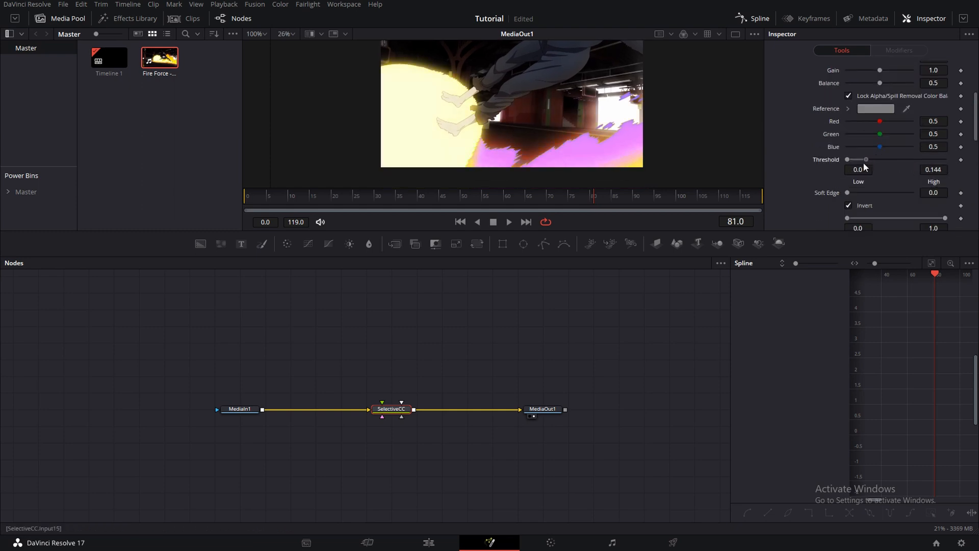
{"action": "left_click_drag", "start_coordinate": [867, 159], "coordinate": [906, 159]}
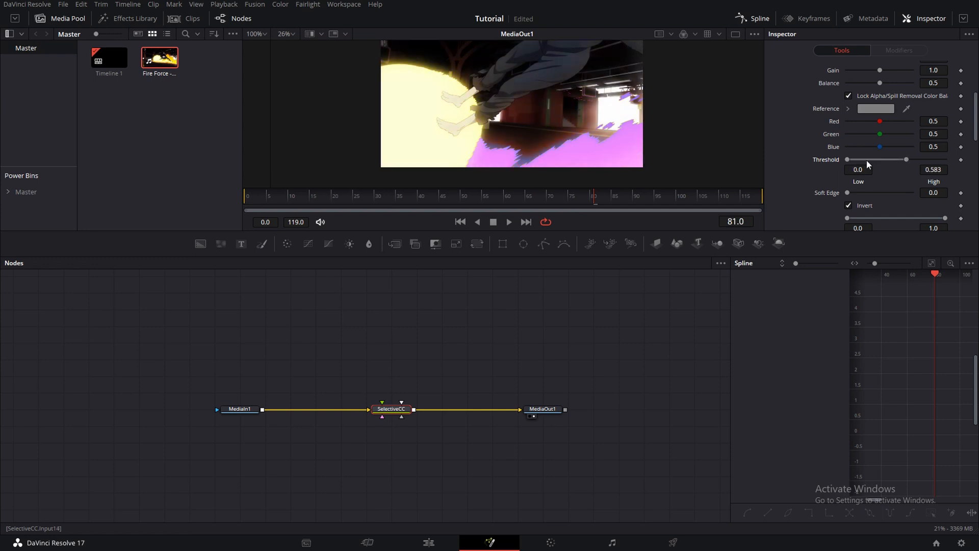
{"action": "left_click_drag", "start_coordinate": [848, 159], "coordinate": [885, 160]}
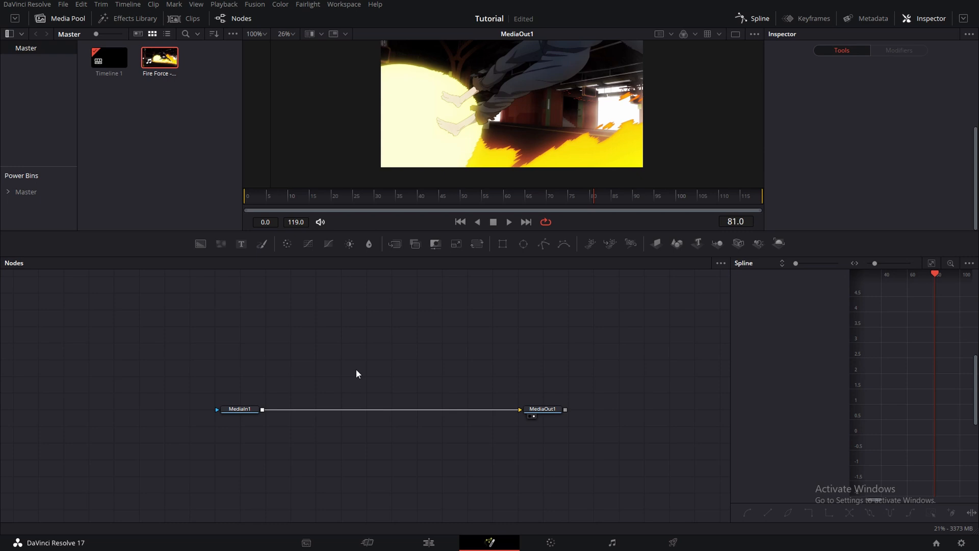
Add an NGon1 node from the 'ngon' search, then search 'triange' for a Triangle node
{"action": "type", "text": "selec"}
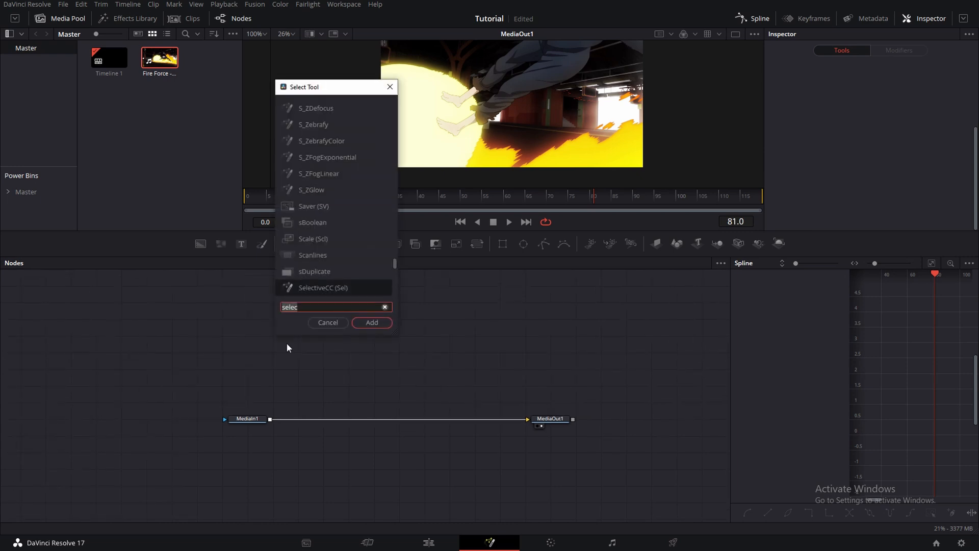
{"action": "type", "text": "ngon"}
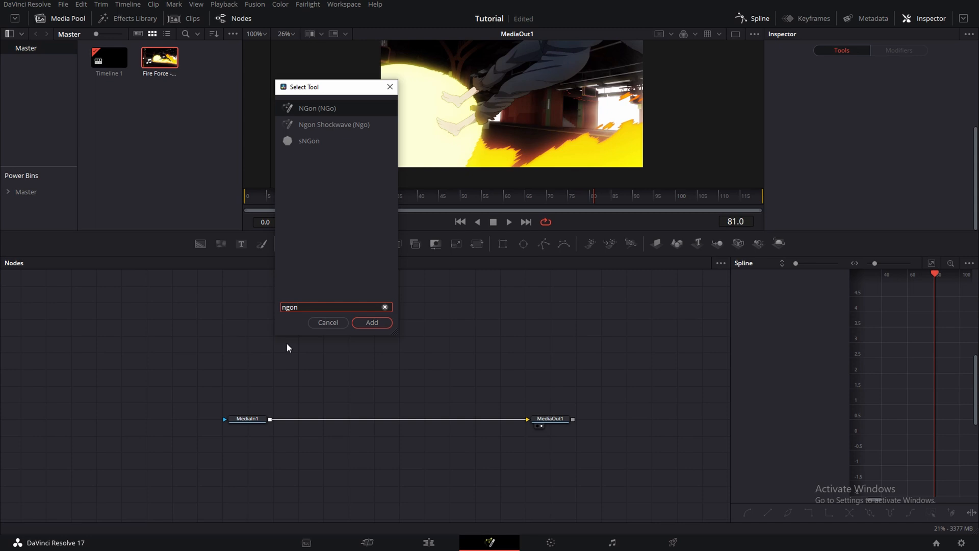
{"action": "left_click", "coordinate": [372, 322]}
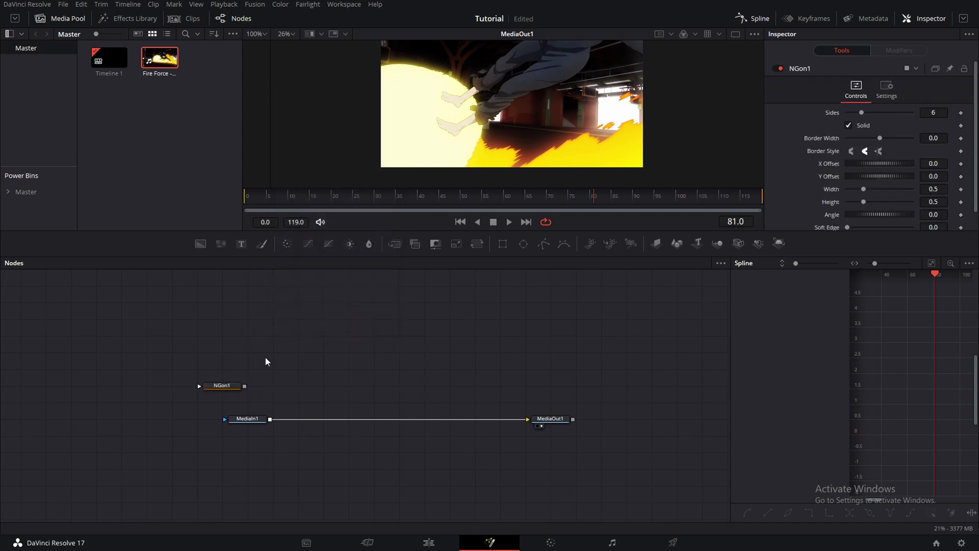
{"action": "type", "text": "triange"}
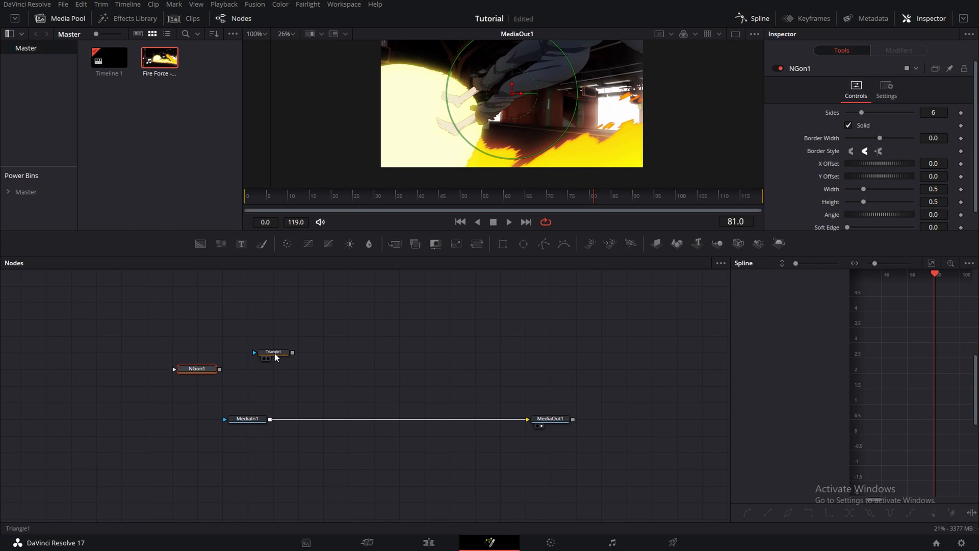
Attach Triangle1 as MediaIn1's mask, drag its corners into a narrow wedge, and select it
{"action": "left_click_drag", "start_coordinate": [274, 351], "coordinate": [247, 402]}
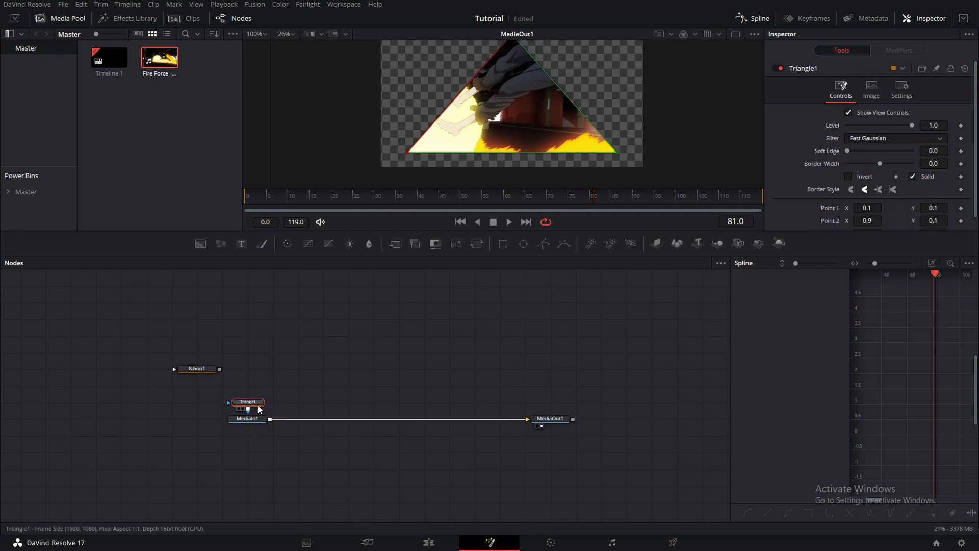
{"action": "mouse_move", "coordinate": [409, 158]}
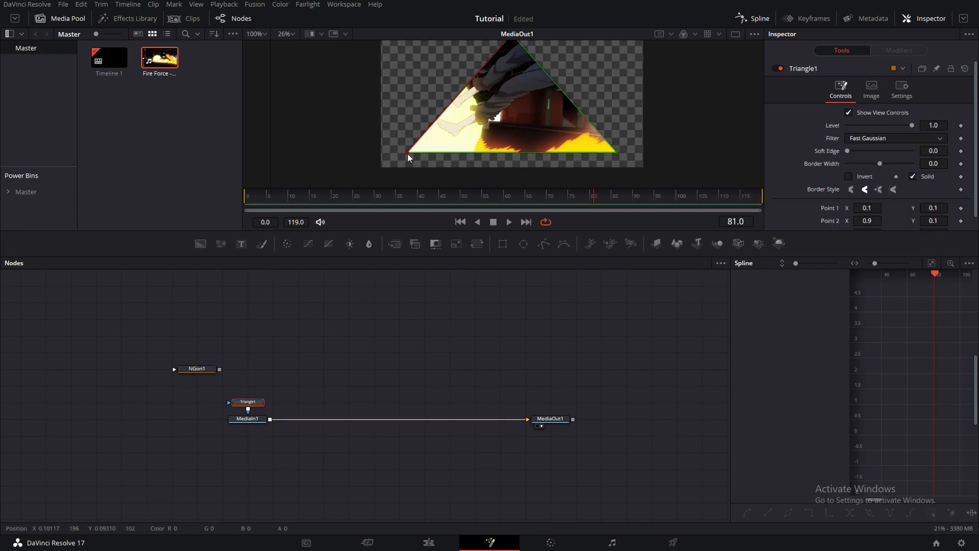
{"action": "left_click_drag", "start_coordinate": [409, 154], "coordinate": [459, 116]}
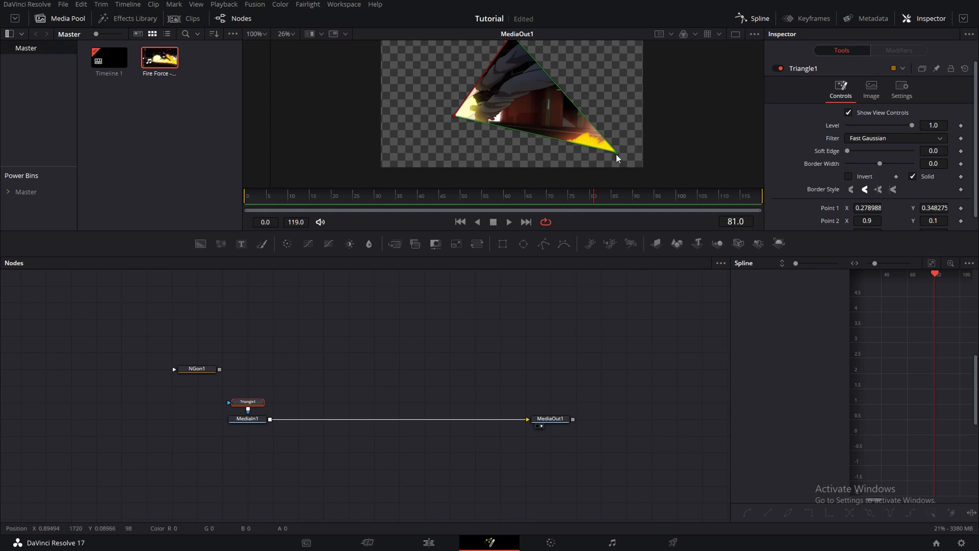
{"action": "left_click_drag", "start_coordinate": [618, 158], "coordinate": [556, 81]}
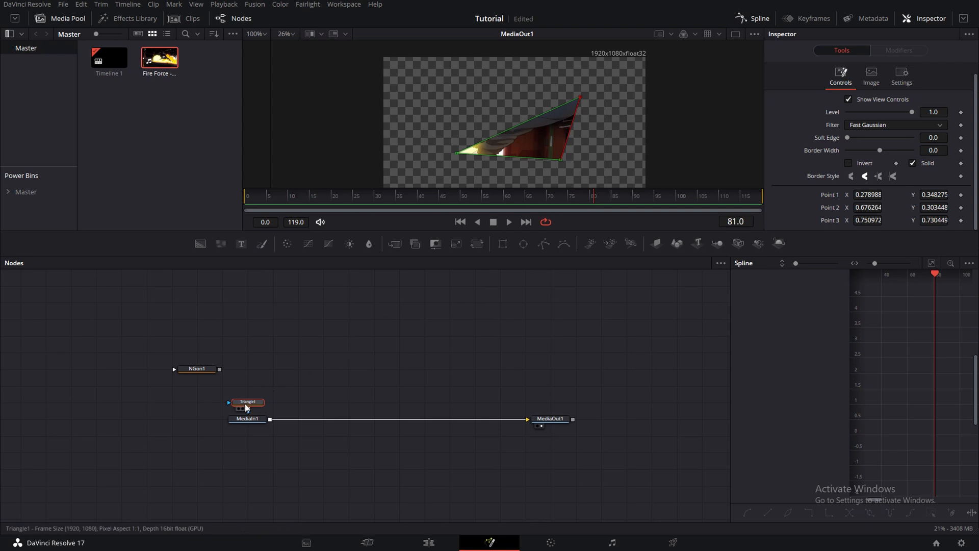
{"action": "left_click", "coordinate": [197, 369]}
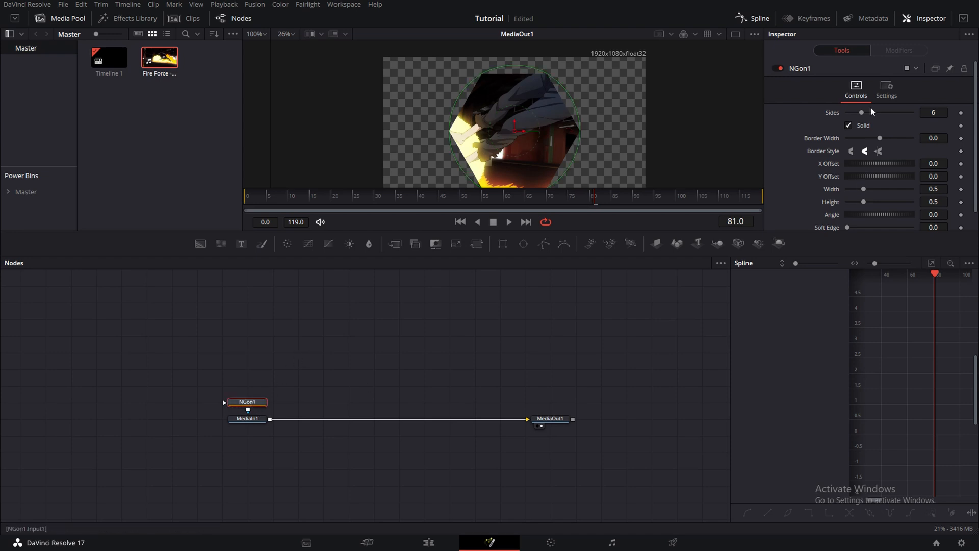
Set the NGon mask to 3 sides, rotate the triangle, and thicken its border
{"action": "left_click_drag", "start_coordinate": [881, 112], "coordinate": [854, 112]}
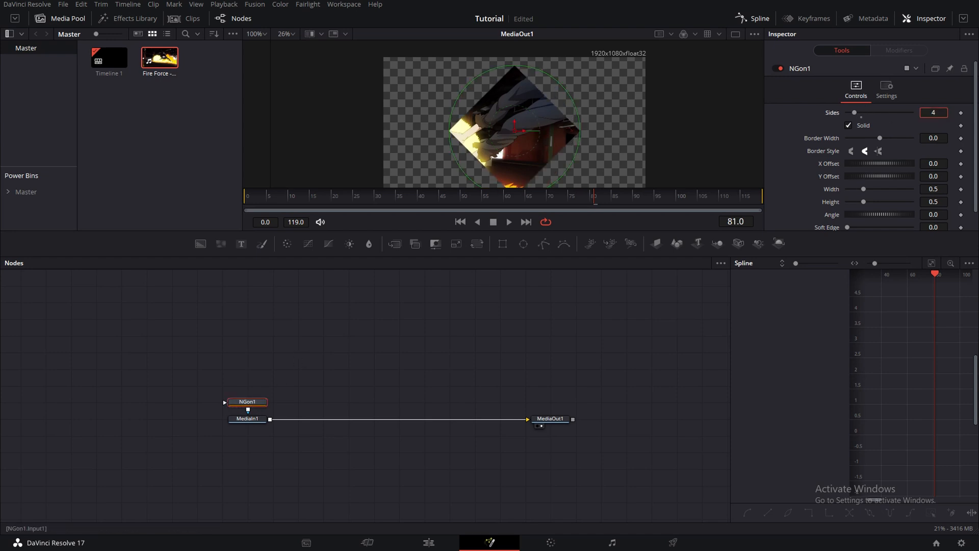
{"action": "left_click", "coordinate": [961, 110]}
{"action": "type", "text": "6"}
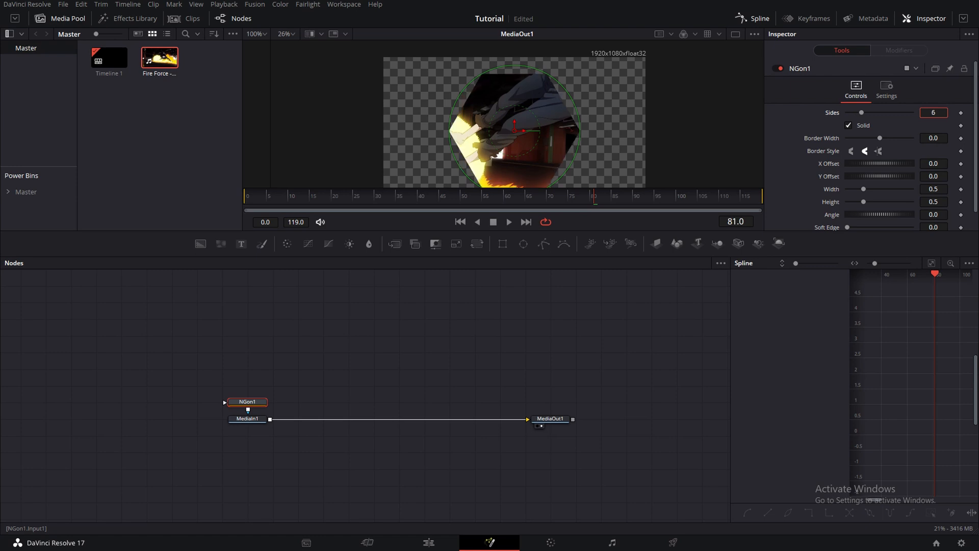
{"action": "type", "text": "3"}
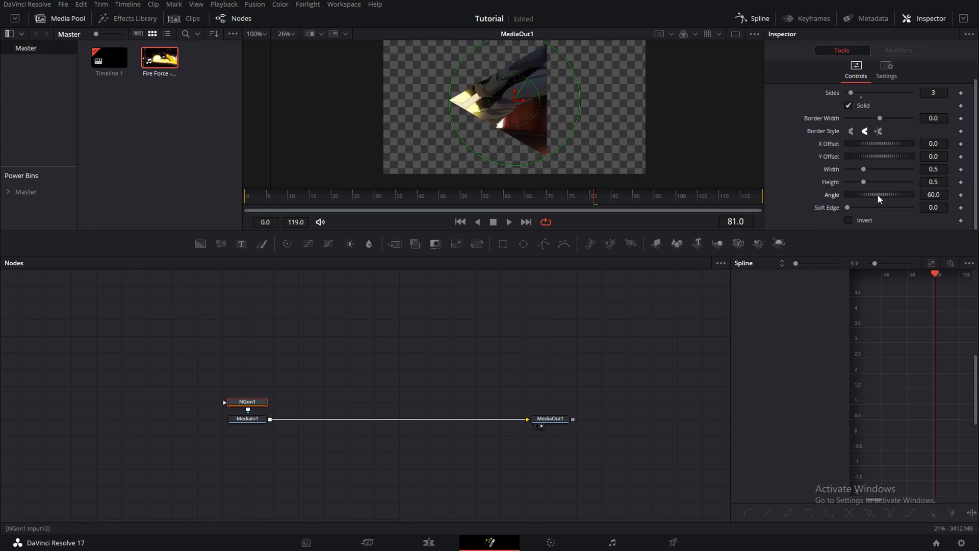
{"action": "left_click_drag", "start_coordinate": [868, 195], "coordinate": [893, 194]}
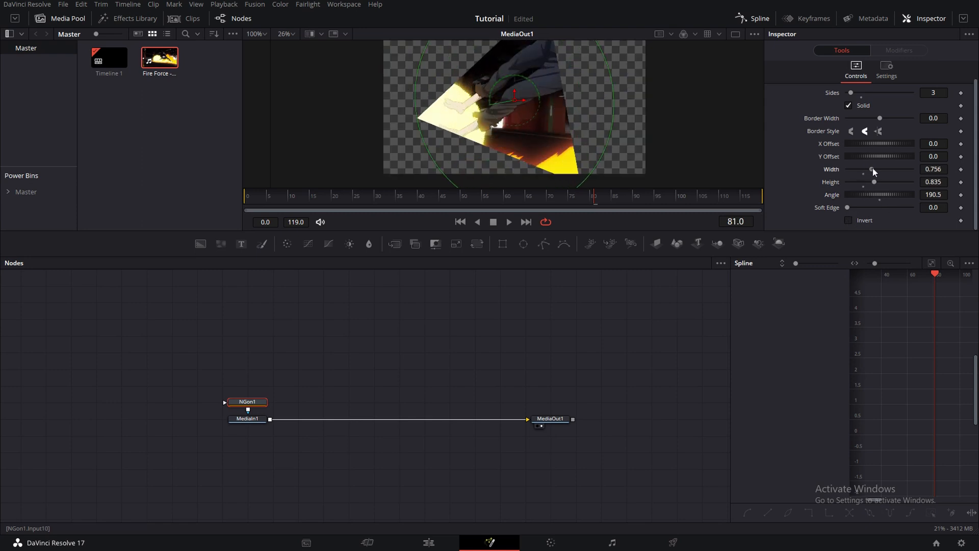
{"action": "left_click_drag", "start_coordinate": [849, 207], "coordinate": [852, 207]}
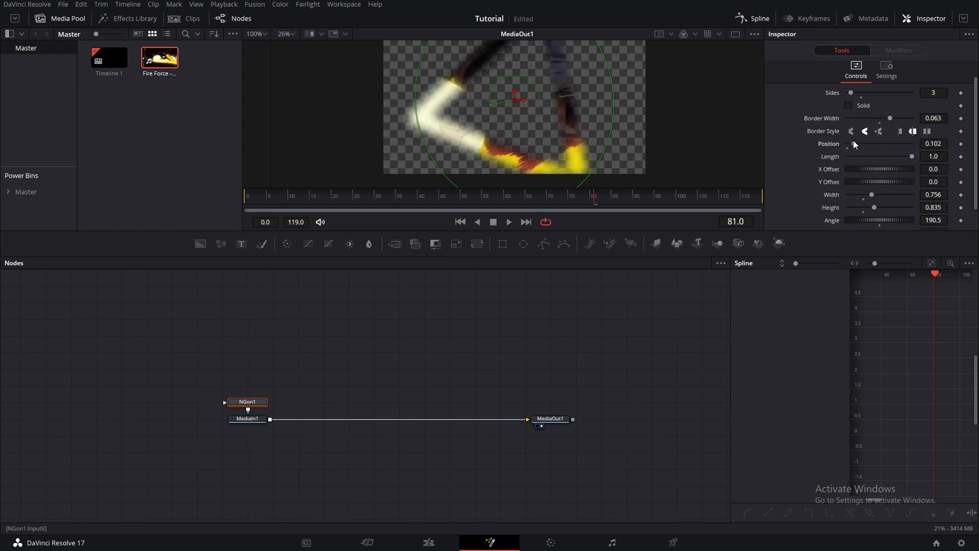
Slide the triangle border's position and shorten its length along the outline
{"action": "left_click_drag", "start_coordinate": [854, 144], "coordinate": [851, 144]}
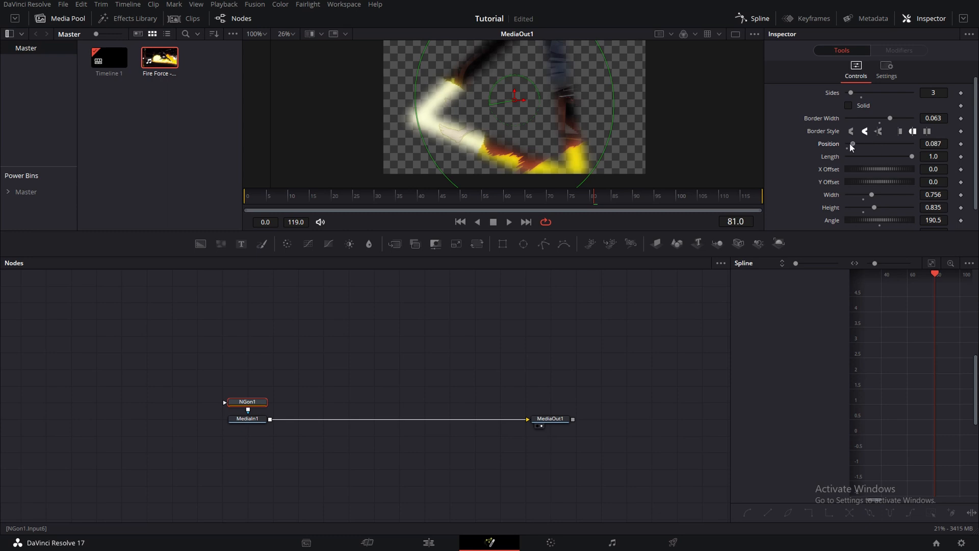
{"action": "left_click_drag", "start_coordinate": [852, 144], "coordinate": [865, 144]}
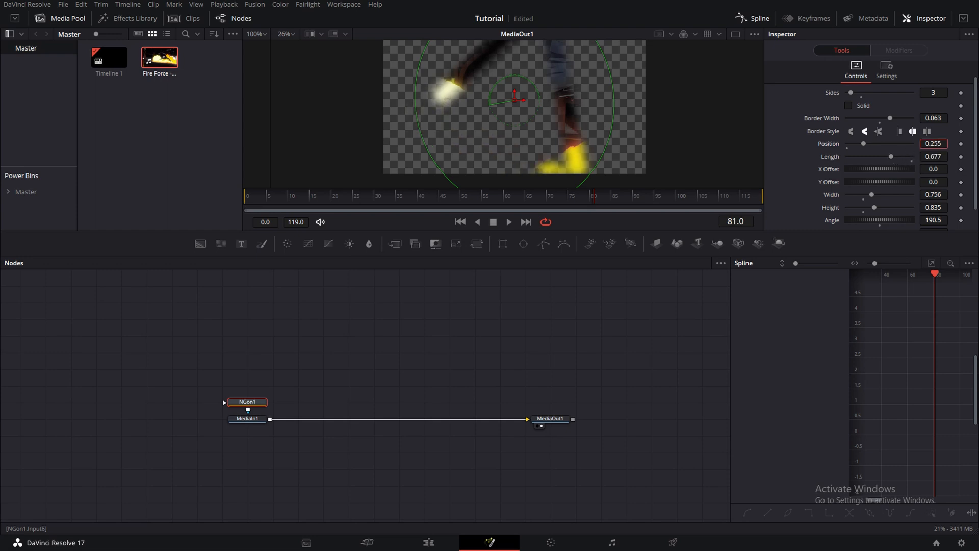
{"action": "left_click_drag", "start_coordinate": [864, 144], "coordinate": [902, 144]}
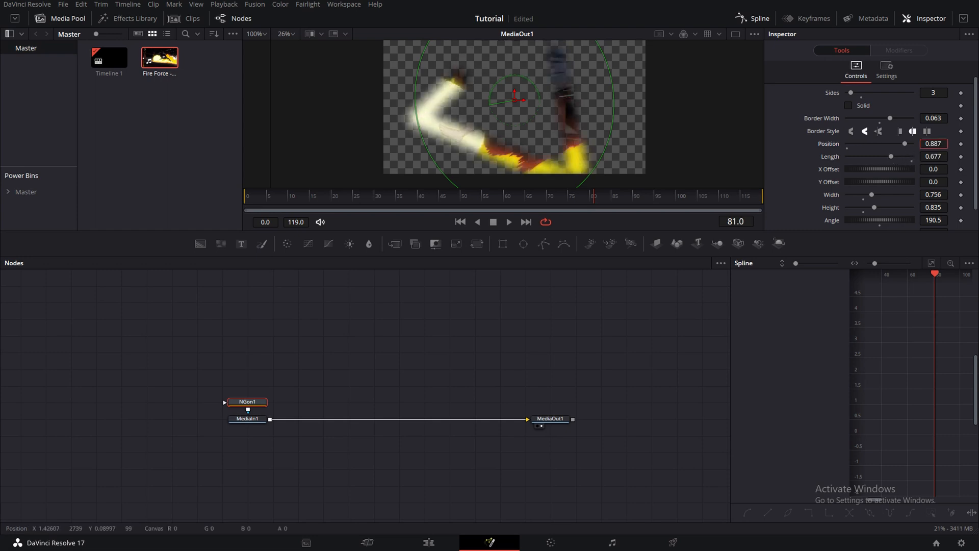
{"action": "left_click_drag", "start_coordinate": [905, 142], "coordinate": [873, 143]}
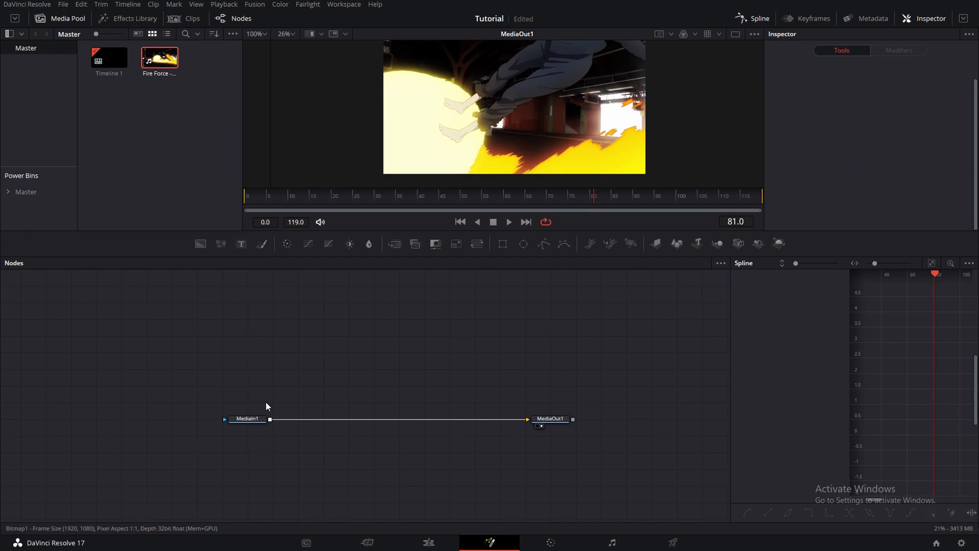
{"action": "type", "text": "squ"}
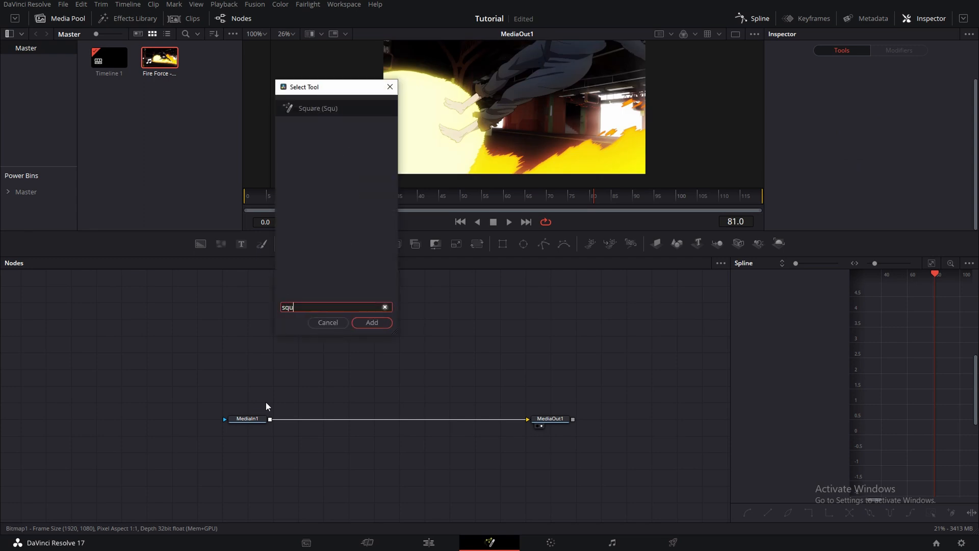
{"action": "left_click", "coordinate": [371, 322]}
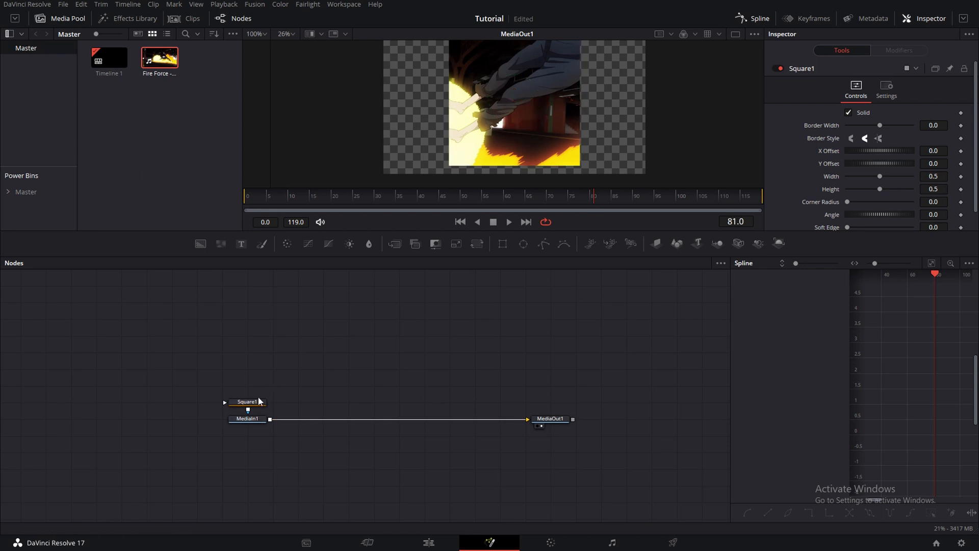
{"action": "type", "text": "rectangle"}
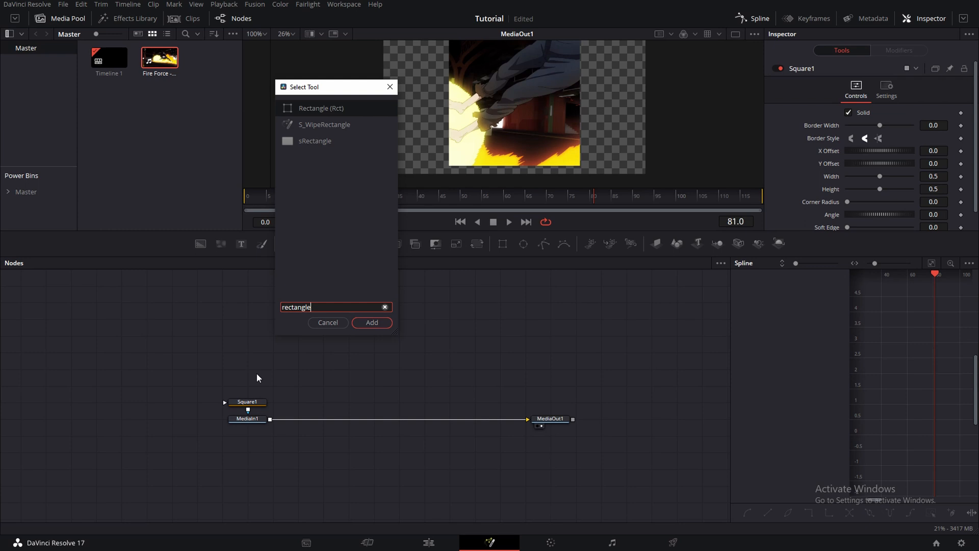
{"action": "left_click", "coordinate": [371, 322]}
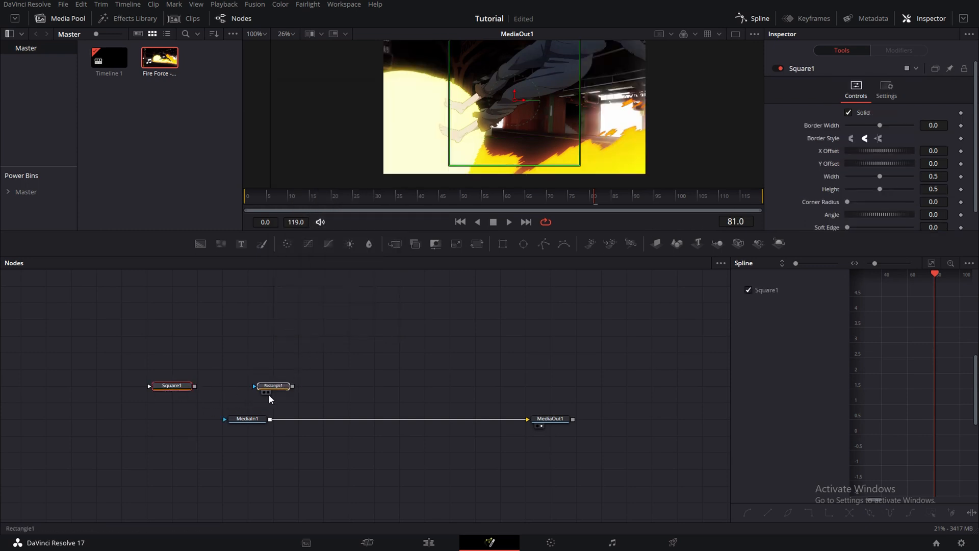
{"action": "left_click_drag", "start_coordinate": [272, 386], "coordinate": [248, 402]}
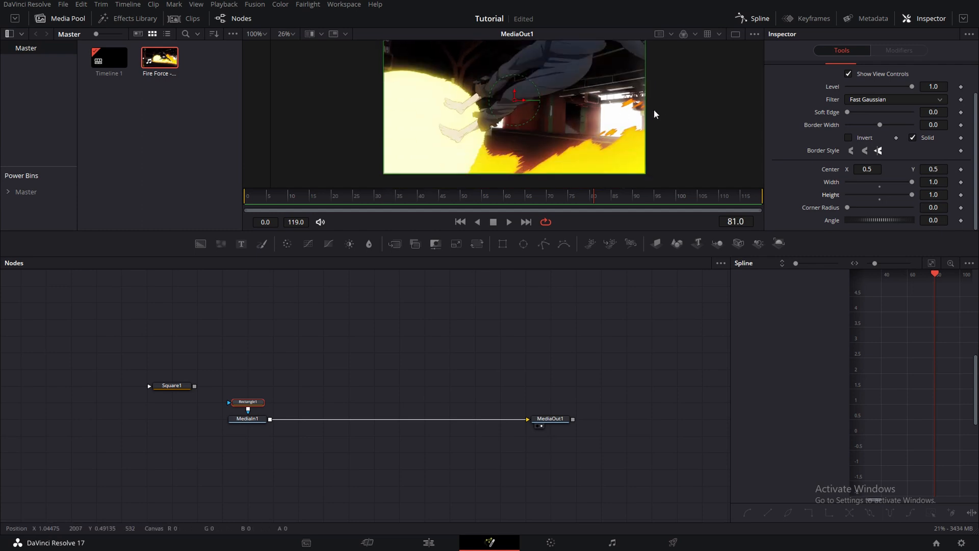
{"action": "mouse_move", "coordinate": [527, 77]}
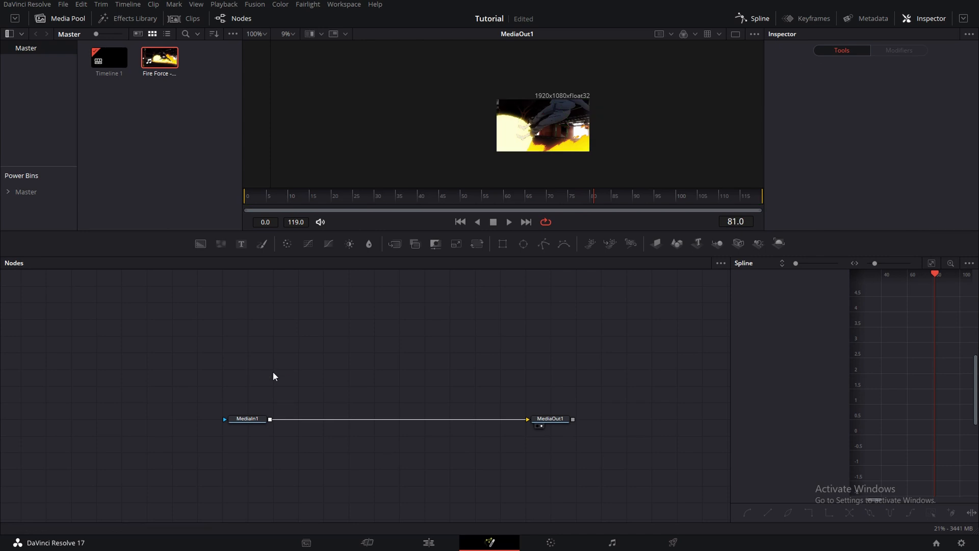
Insert the OpacityMask macro on the MediaIn1–MediaOut1 link
{"action": "type", "text": "rectangle"}
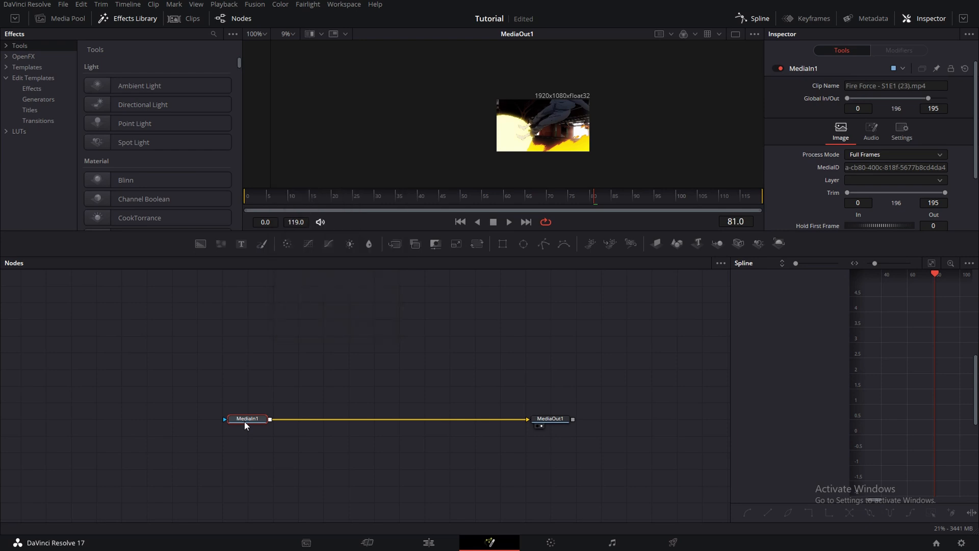
{"action": "type", "text": "opacity"}
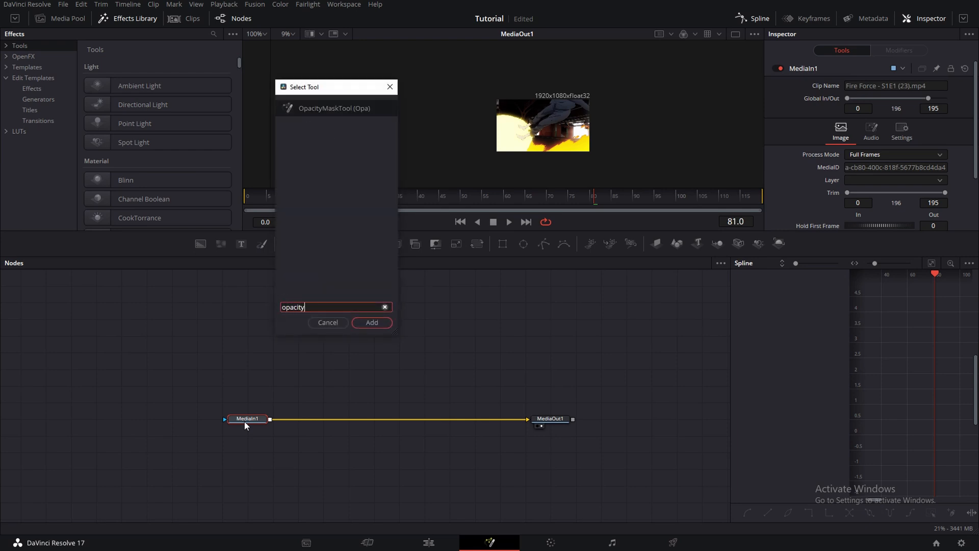
{"action": "left_click", "coordinate": [371, 322]}
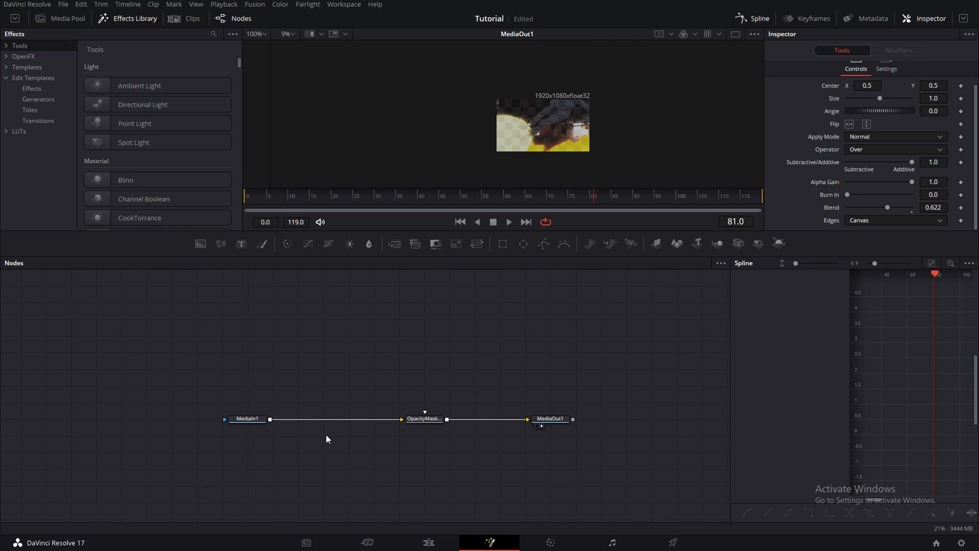
Add a Merge node, inspect Merge1, and select the Merge and Background nodes for removal
{"action": "type", "text": "m"}
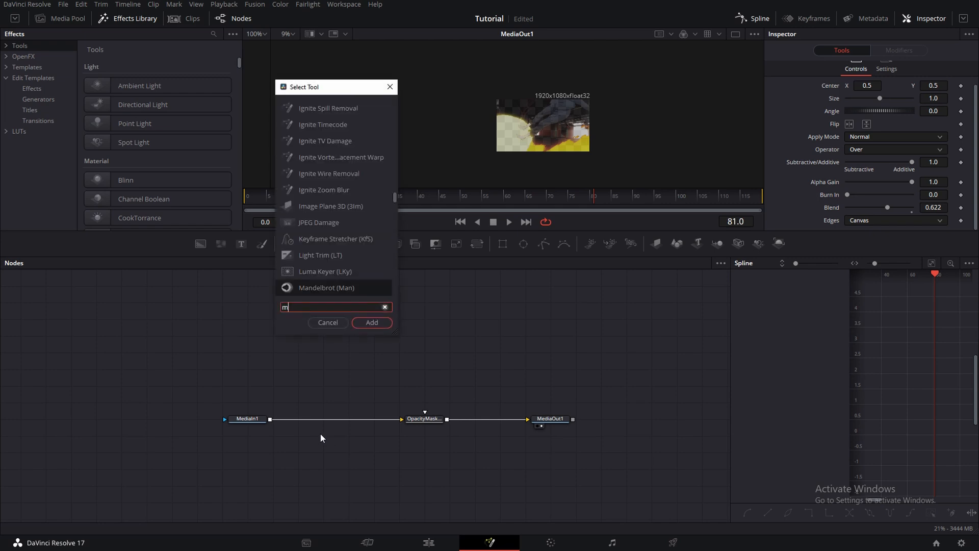
{"action": "left_click", "coordinate": [371, 322]}
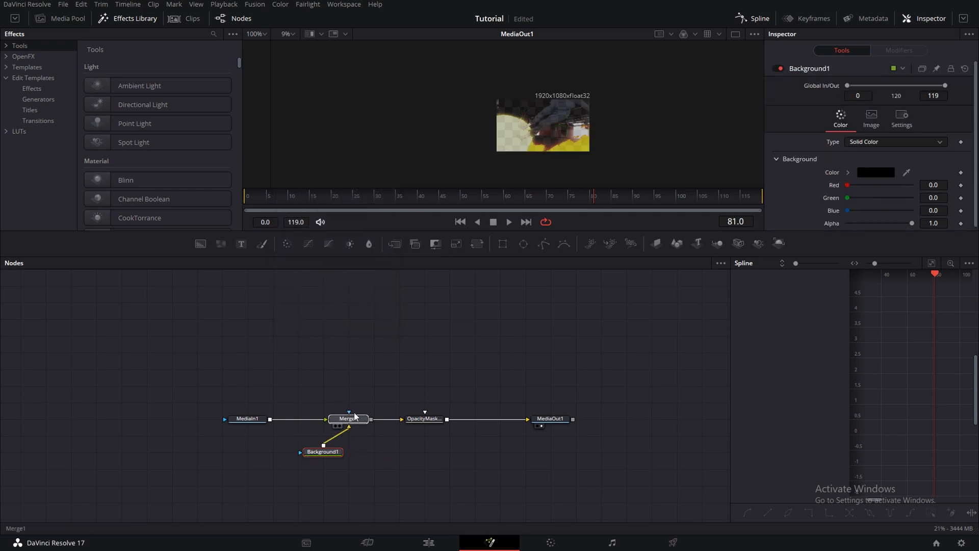
{"action": "left_click", "coordinate": [348, 418]}
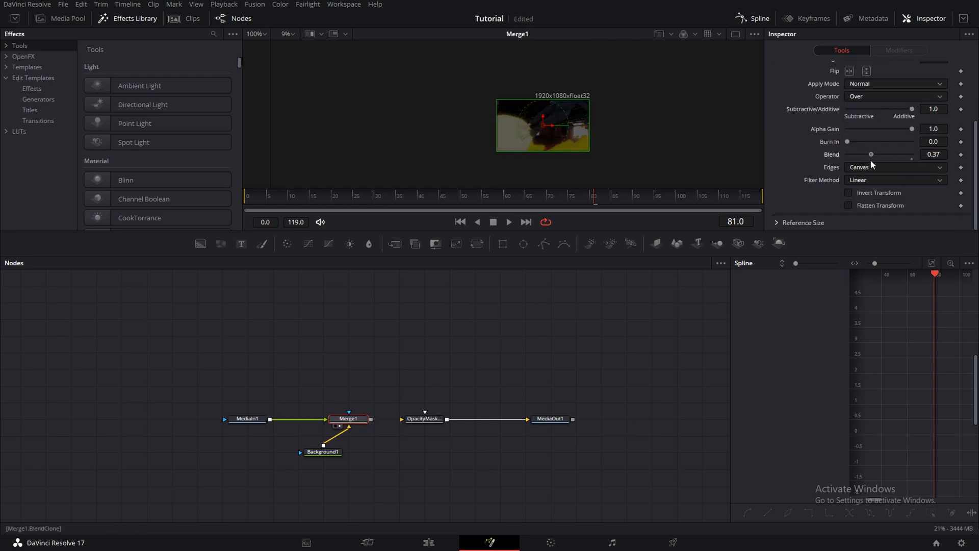
{"action": "left_click", "coordinate": [322, 451]}
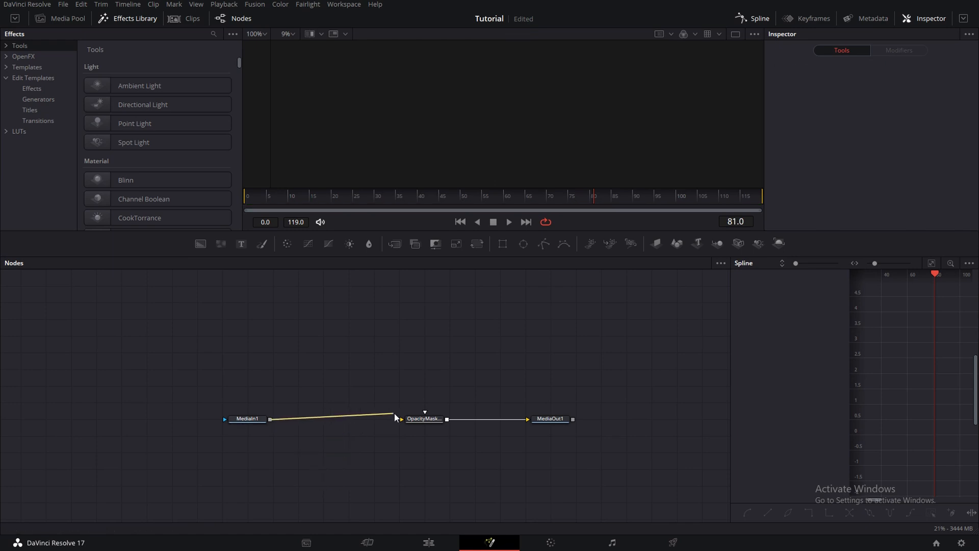
Connect MediaIn1 to OpacityMask and feed a Text+ node reading DISTRESS into Merge1's foreground
{"action": "left_click", "coordinate": [551, 418]}
{"action": "type", "text": "back"}
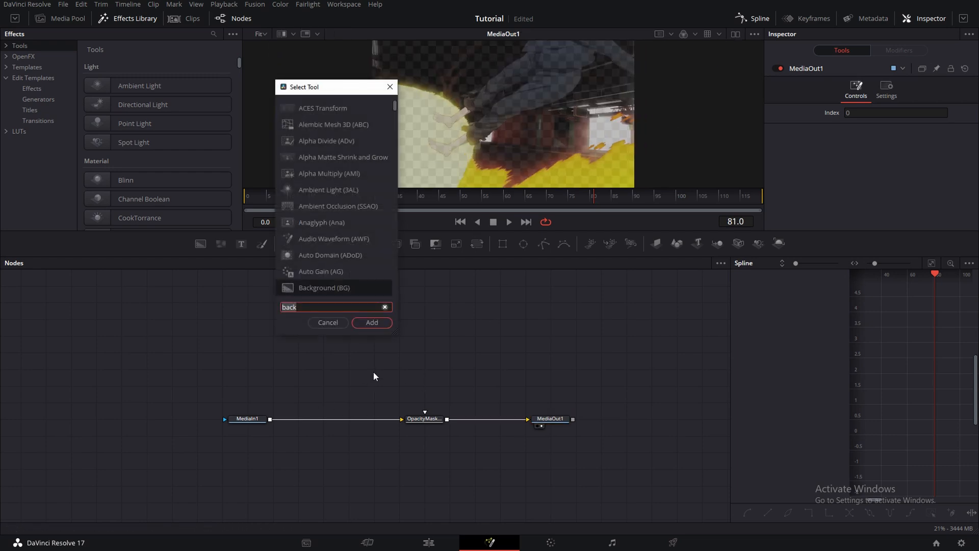
{"action": "left_click", "coordinate": [328, 323]}
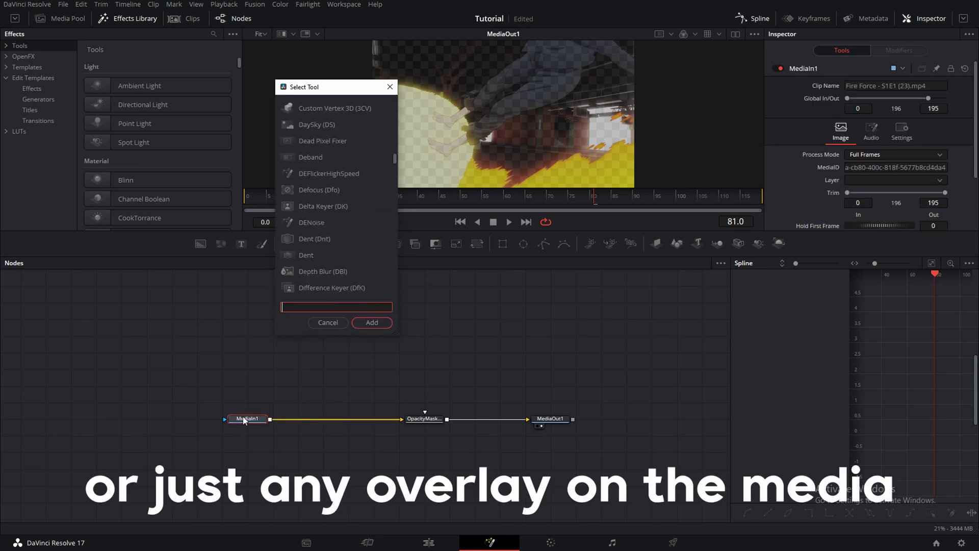
{"action": "type", "text": "te"}
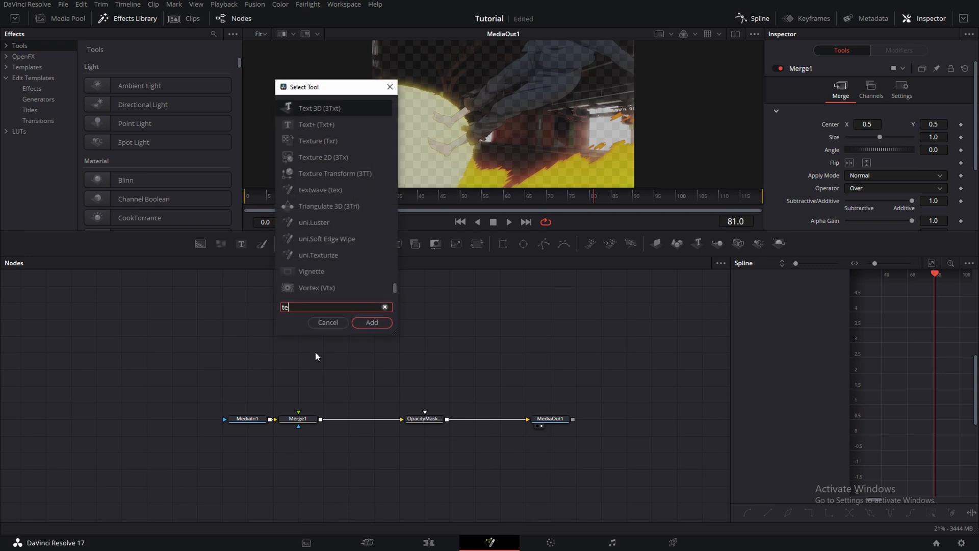
{"action": "left_click", "coordinate": [316, 125]}
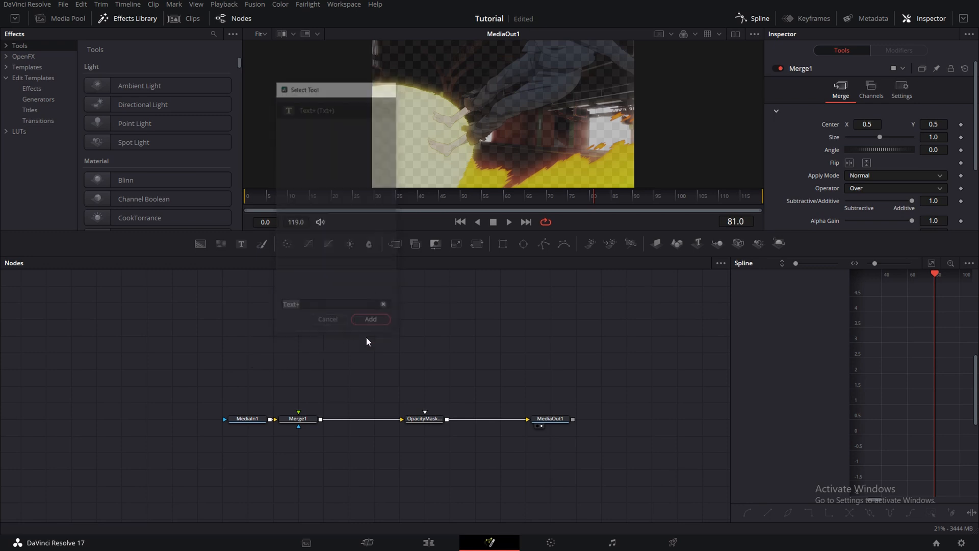
{"action": "left_click", "coordinate": [370, 319]}
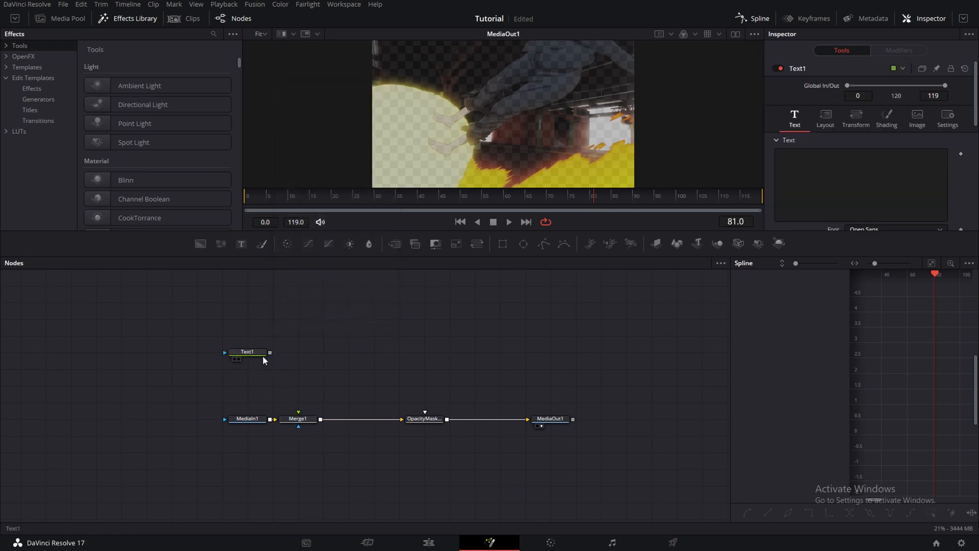
{"action": "left_click_drag", "start_coordinate": [269, 351], "coordinate": [298, 419]}
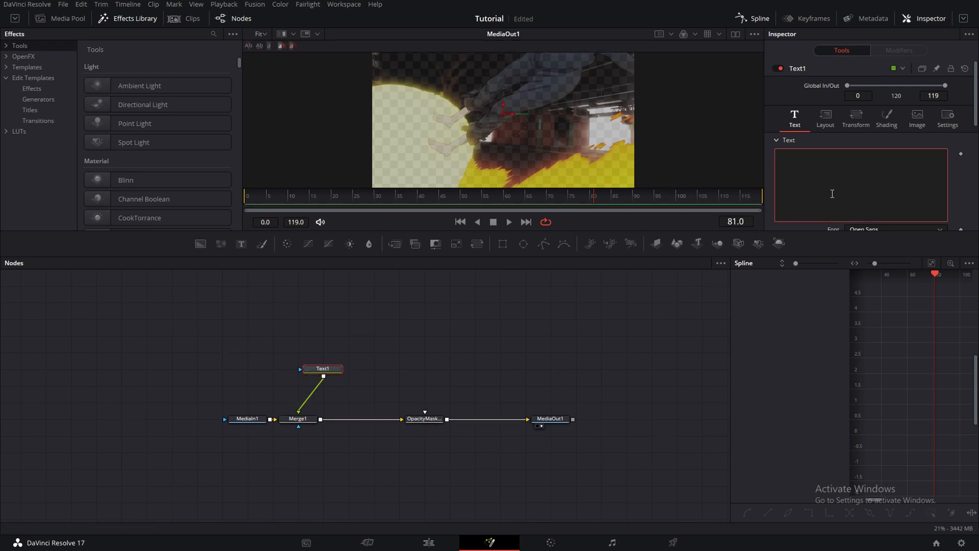
{"action": "type", "text": "DISTRESS"}
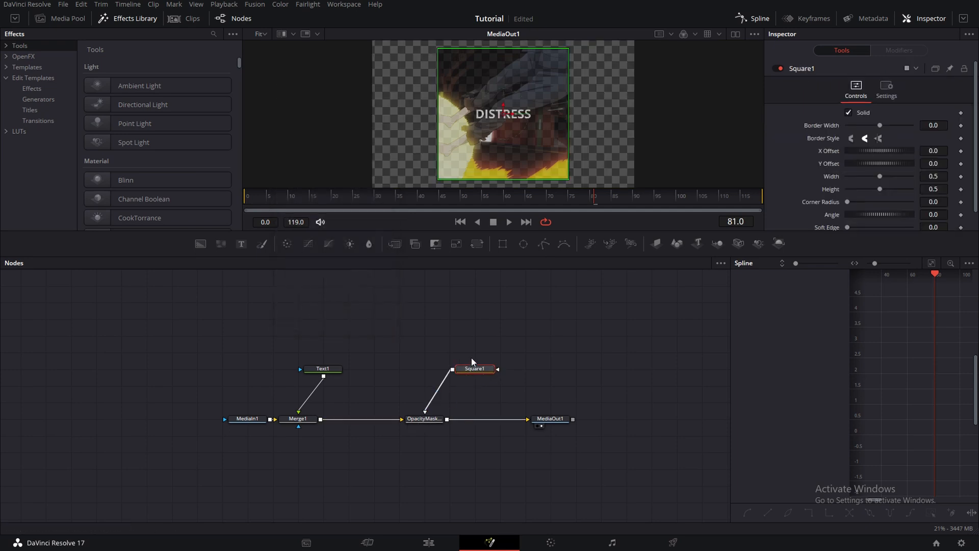
Move Square1, delete the text, merge, mask and square nodes, and link MediaIn1 to MediaOut1
{"action": "left_click_drag", "start_coordinate": [475, 369], "coordinate": [423, 386]}
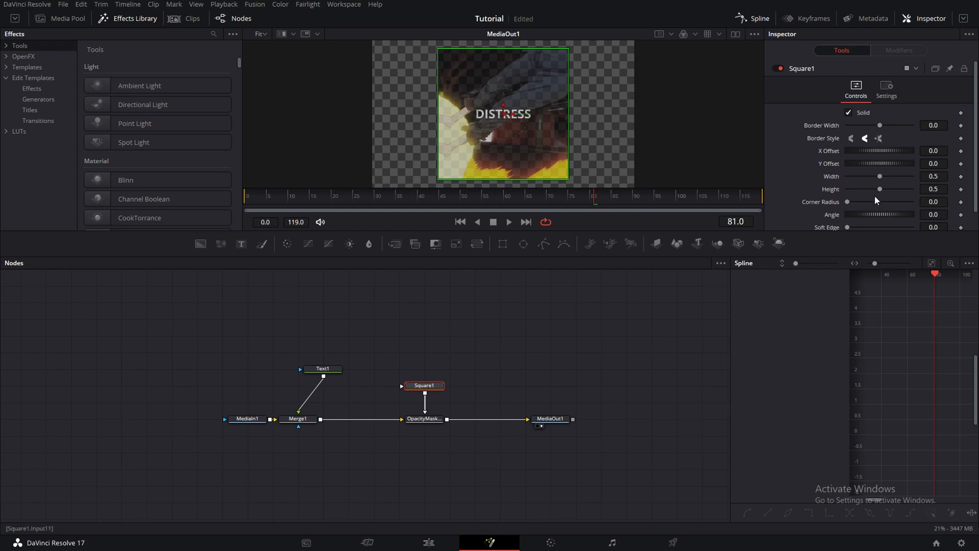
{"action": "left_click", "coordinate": [322, 369]}
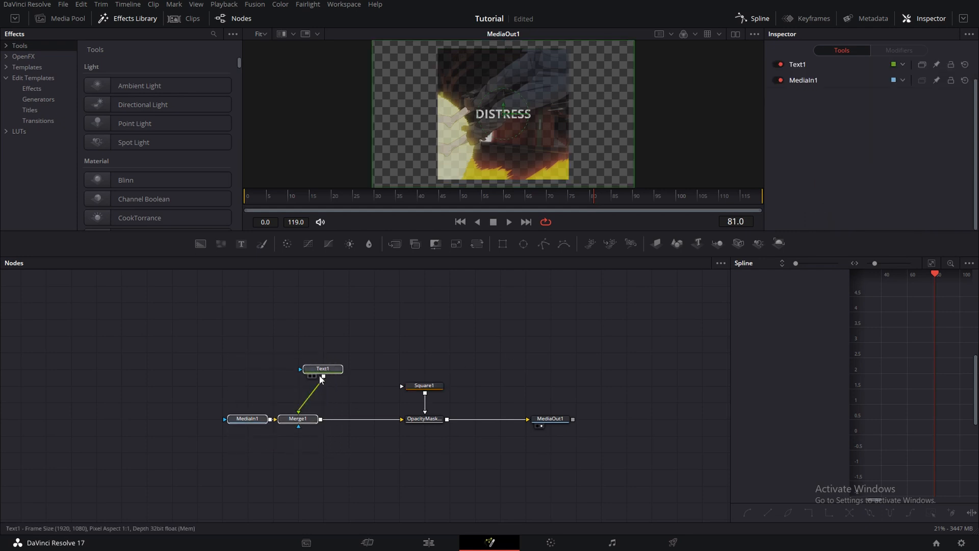
{"action": "left_click", "coordinate": [323, 368]}
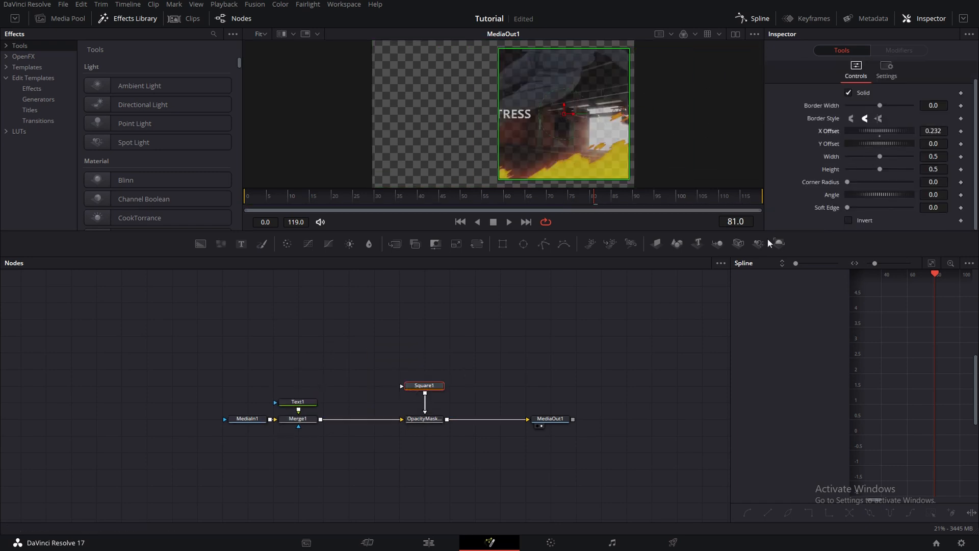
{"action": "left_click", "coordinate": [298, 402]}
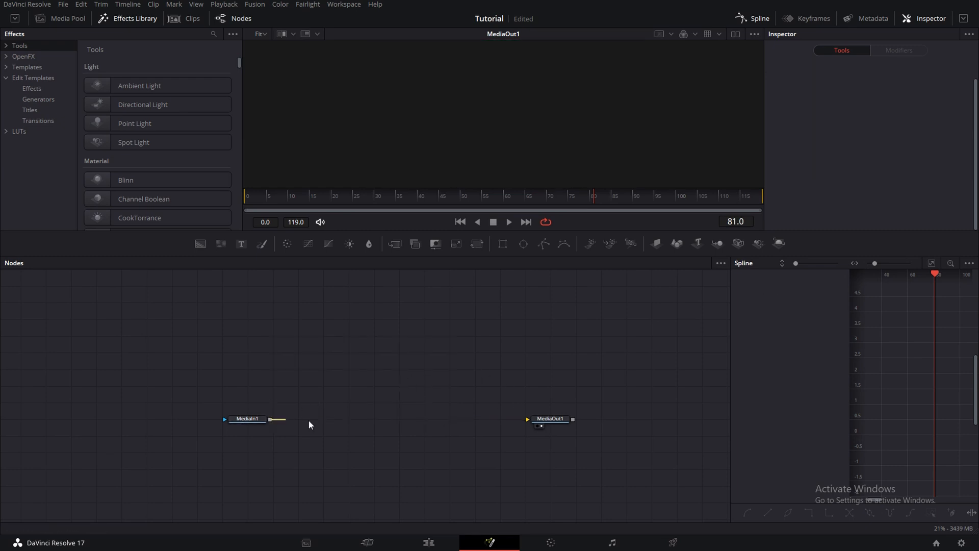
{"action": "left_click_drag", "start_coordinate": [284, 418], "coordinate": [527, 418]}
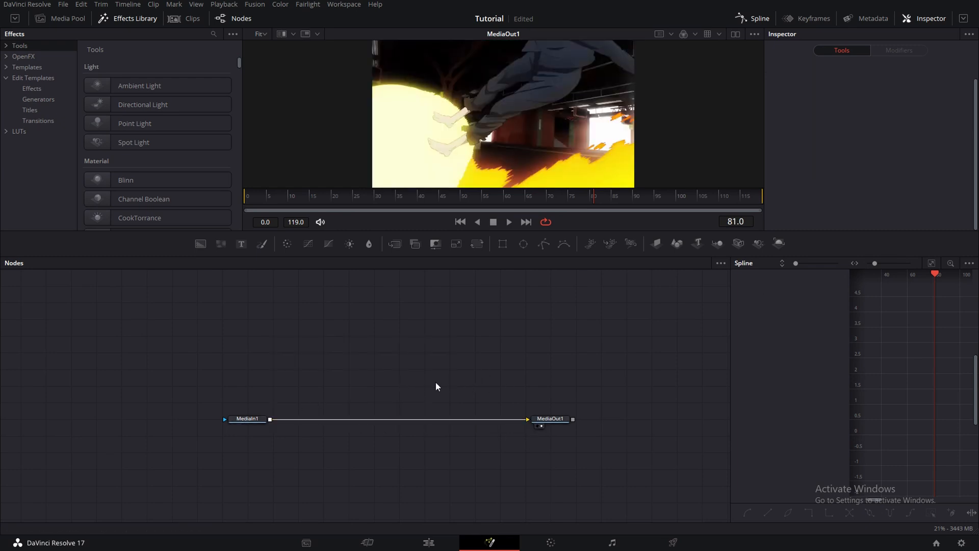